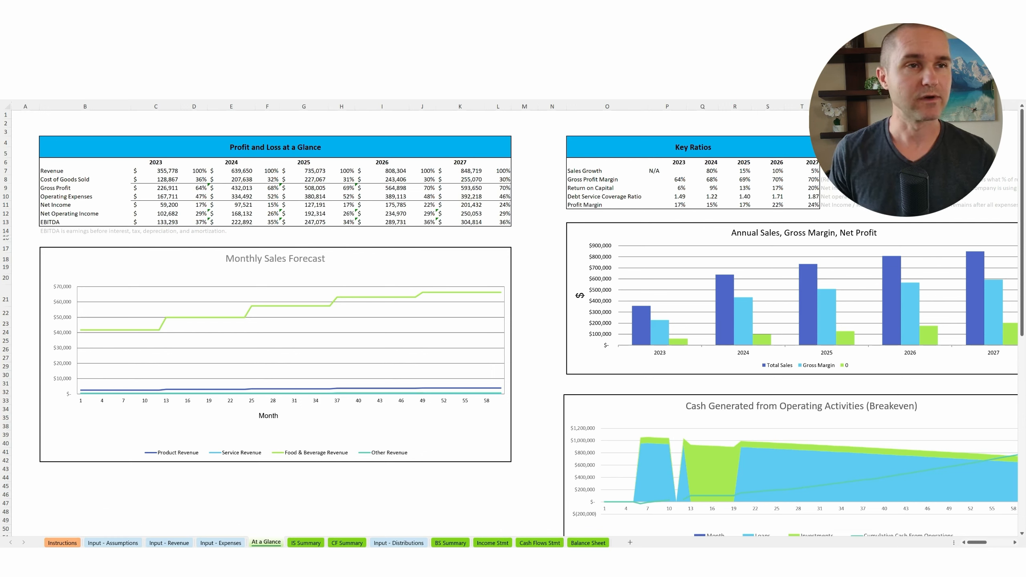
# Review the IS Summary, then the Acme Corp BS Summary for 2023–2027.
pyautogui.click(305, 542)
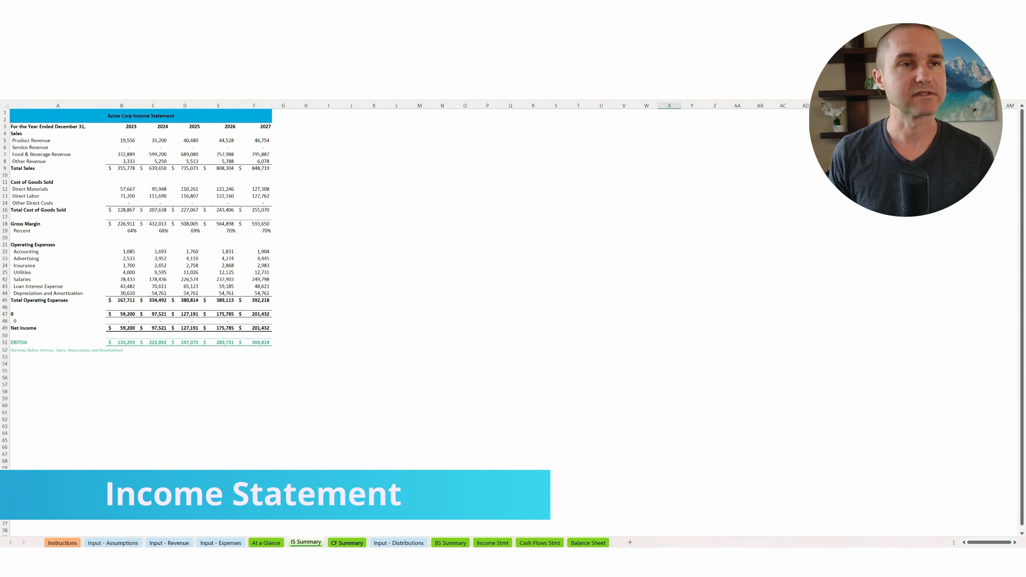
pyautogui.click(450, 542)
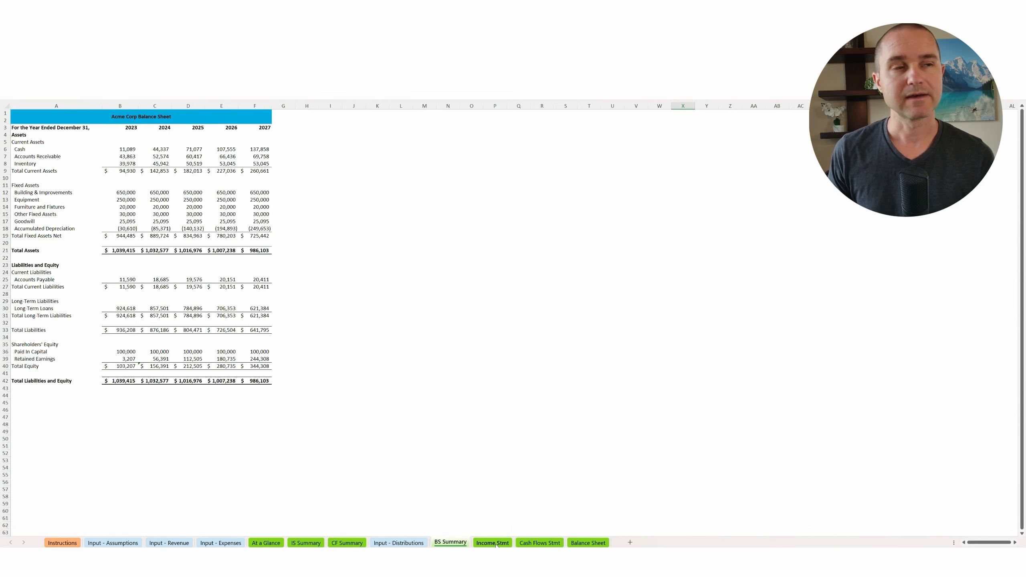
# On Input - Assumptions, open E22's Yes/No list for paying off the $150,000 SBA loan.
pyautogui.click(112, 542)
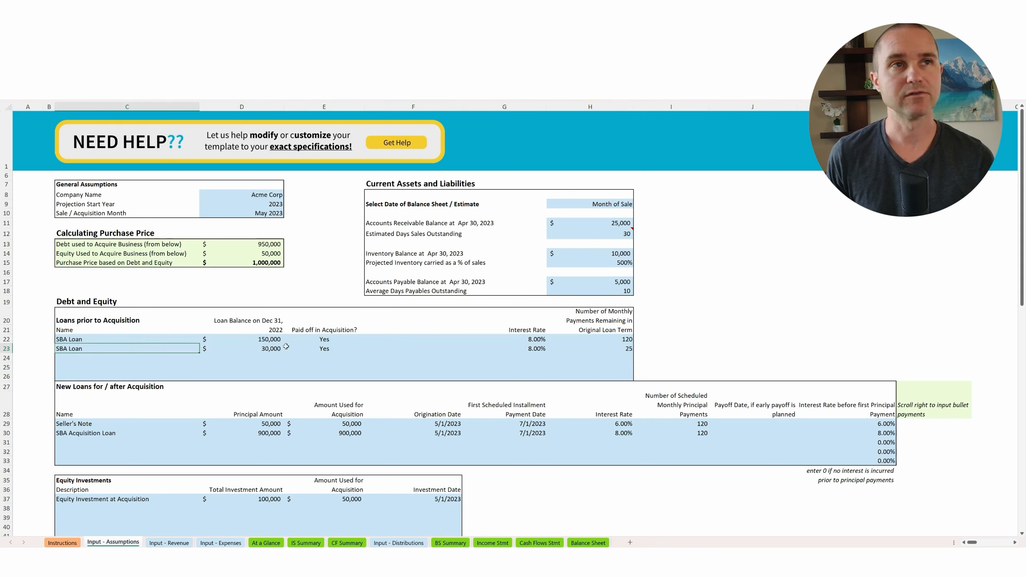
pyautogui.click(323, 339)
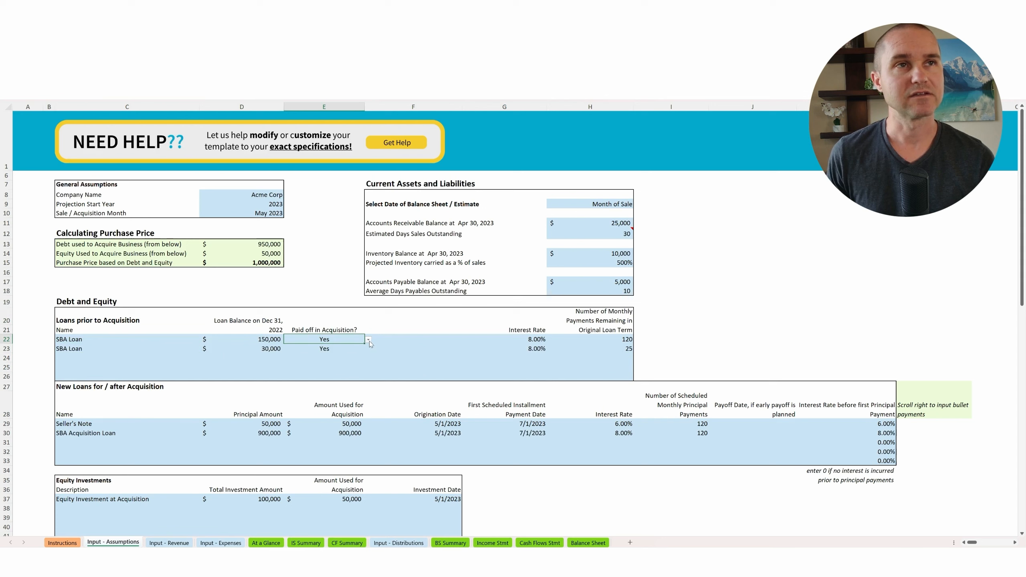
pyautogui.click(368, 343)
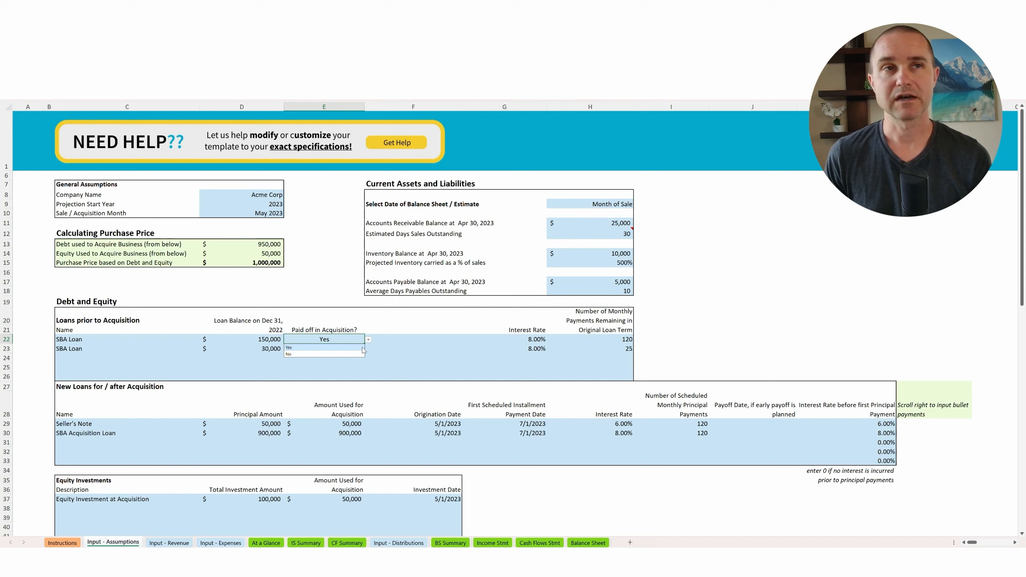
# Set E22 to No so the $150,000 SBA loan is not paid off.
pyautogui.click(324, 348)
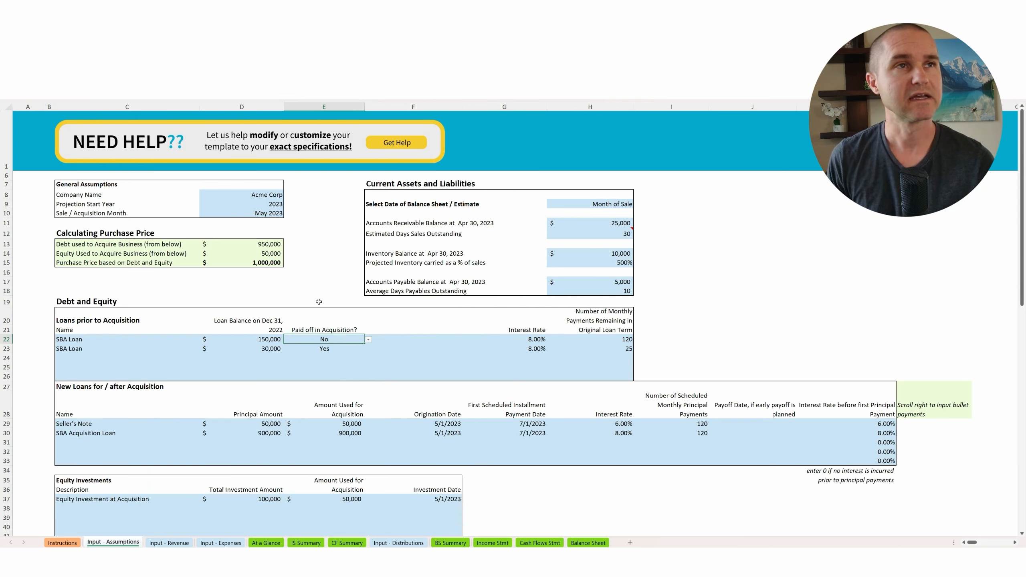
pyautogui.click(242, 339)
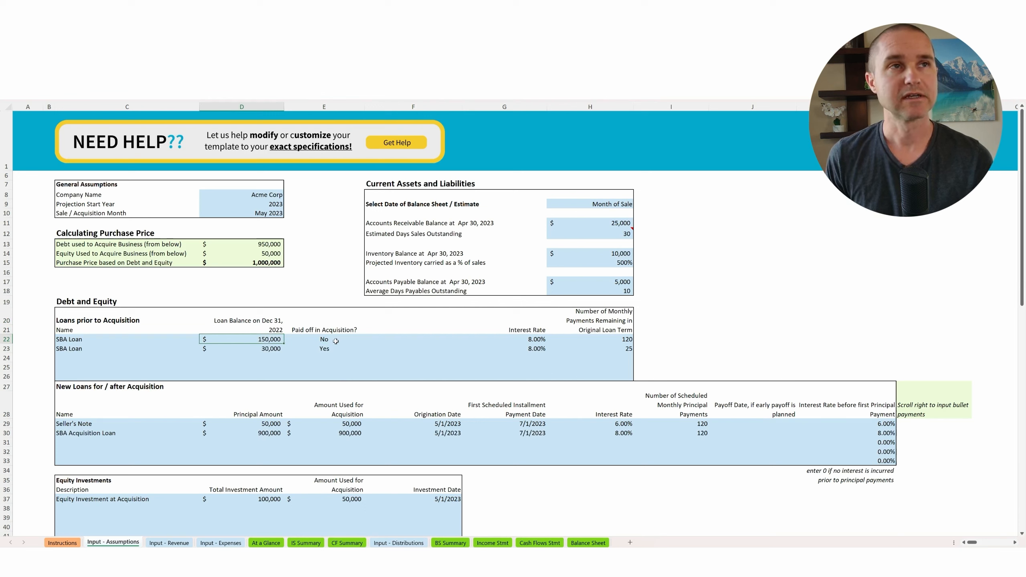
pyautogui.moveTo(469, 532)
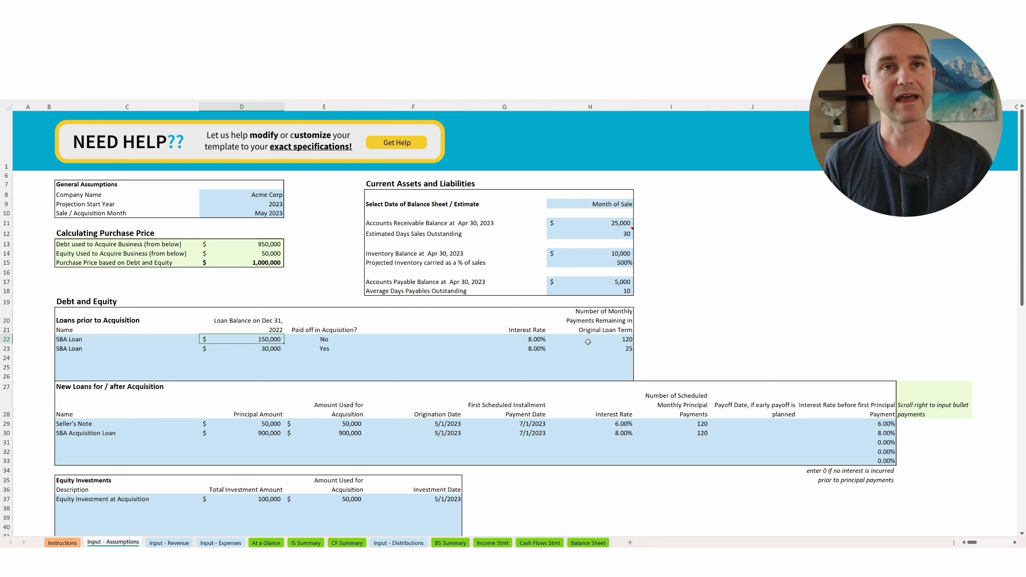
pyautogui.click(589, 339)
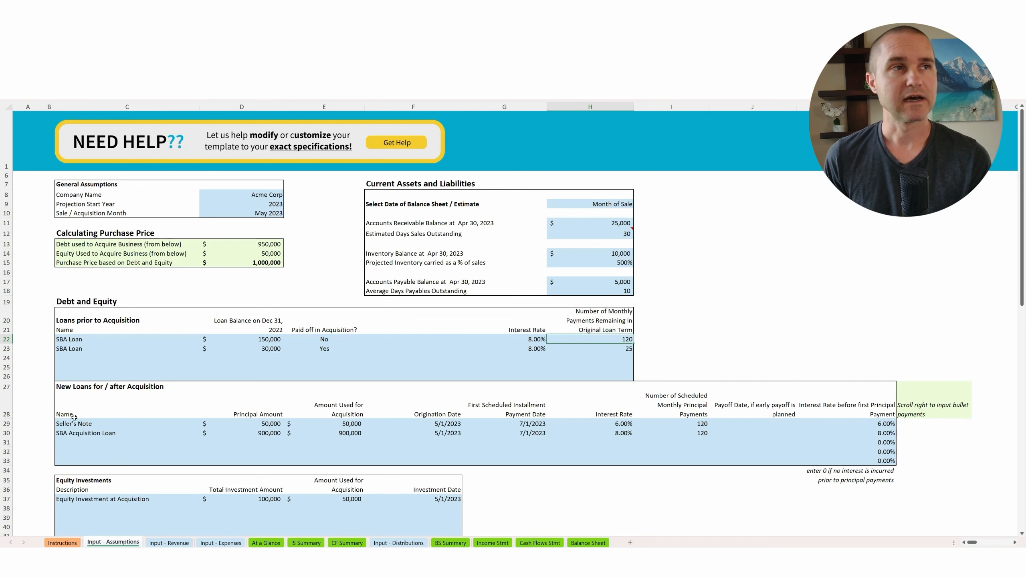
pyautogui.click(127, 423)
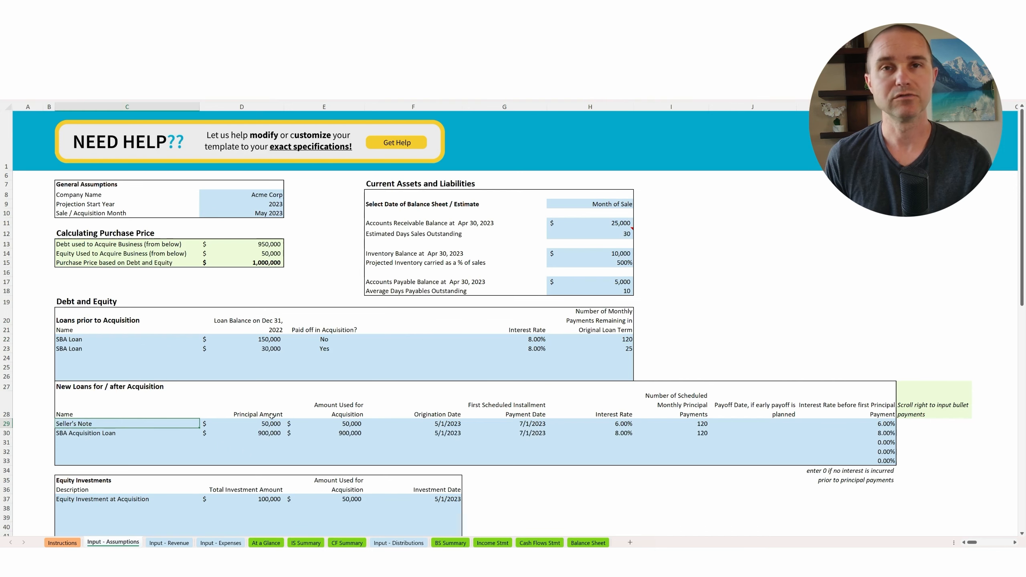
pyautogui.scroll(-3)
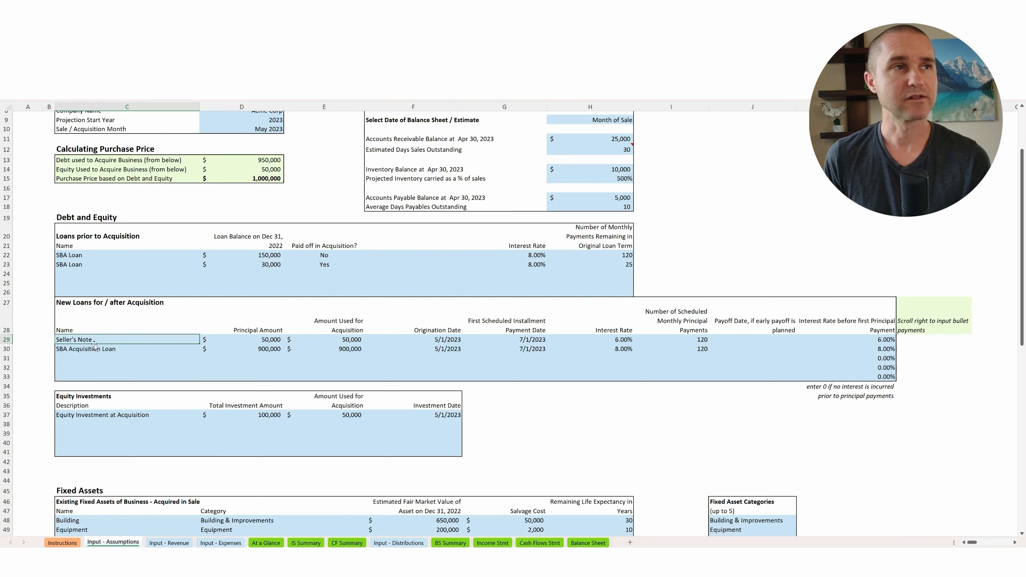
pyautogui.click(127, 348)
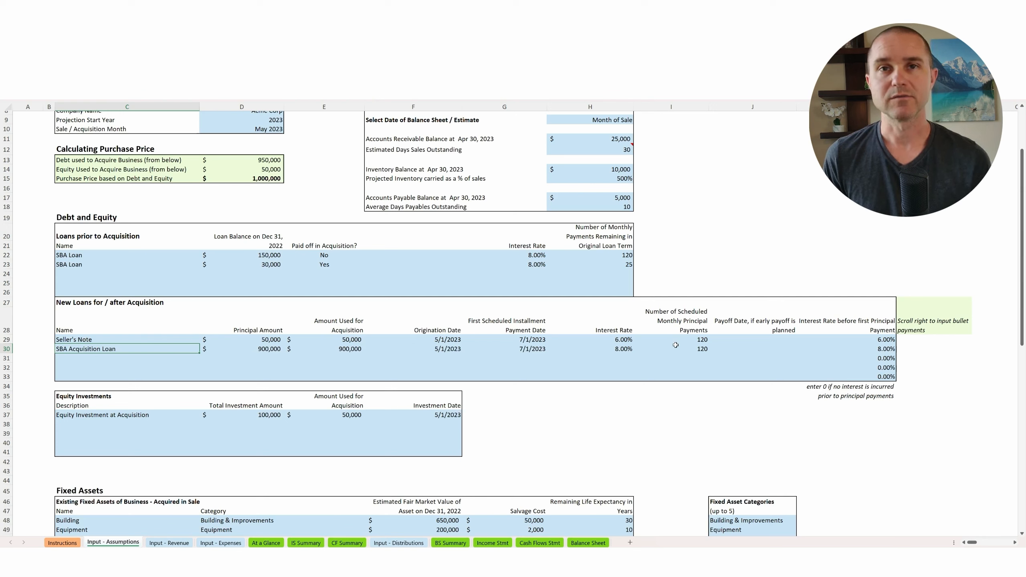
pyautogui.moveTo(463, 534)
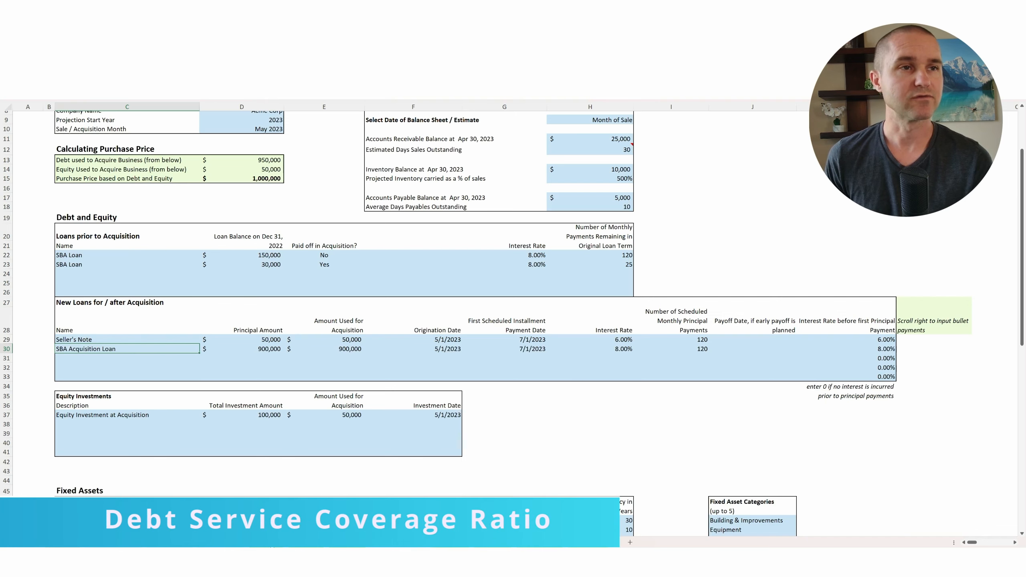
# Check the Debt Service Coverage Ratio, restore E22 to Yes, and confirm ratios 1.49–1.87.
pyautogui.click(265, 542)
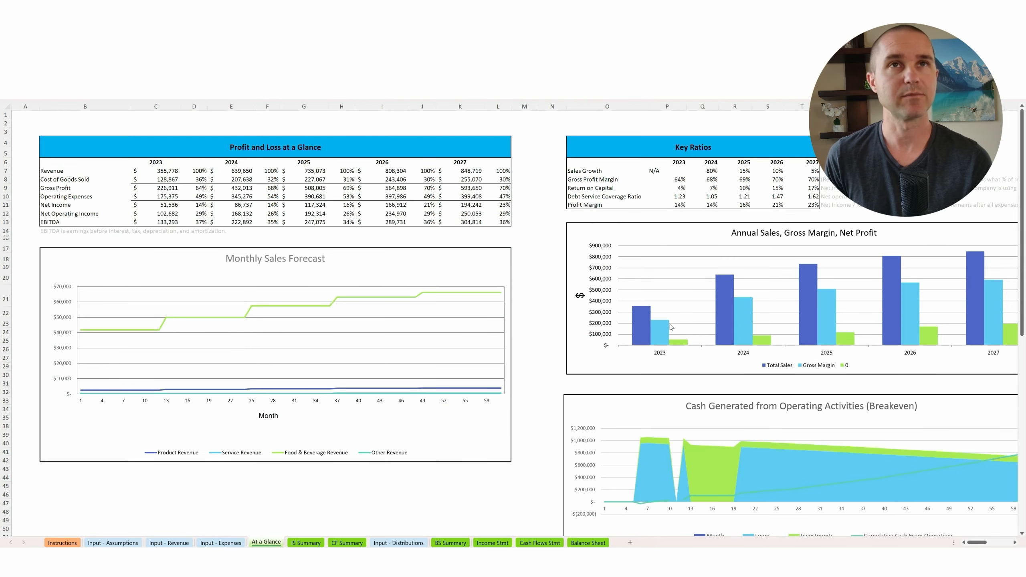
pyautogui.click(607, 197)
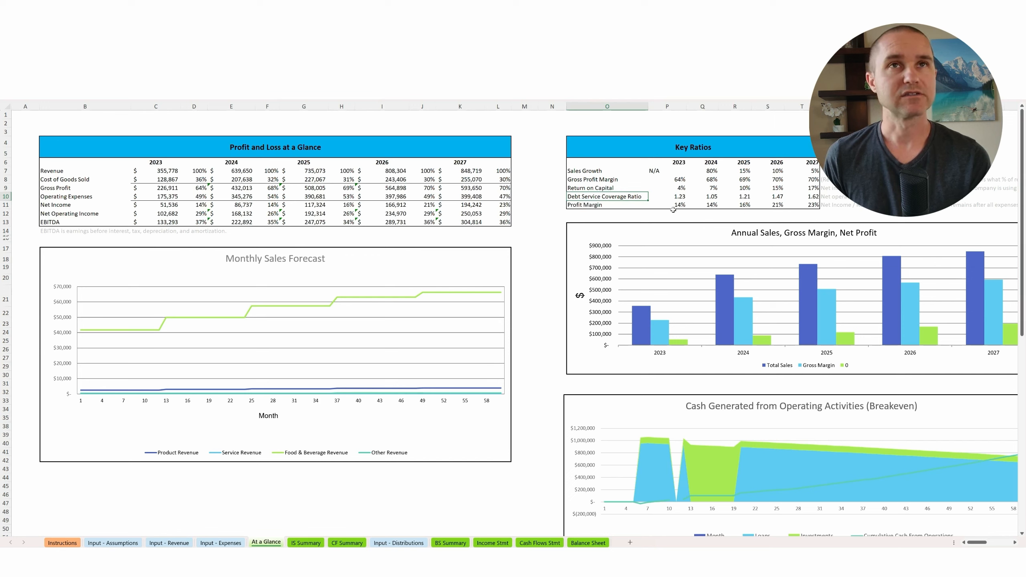
pyautogui.moveTo(584, 265)
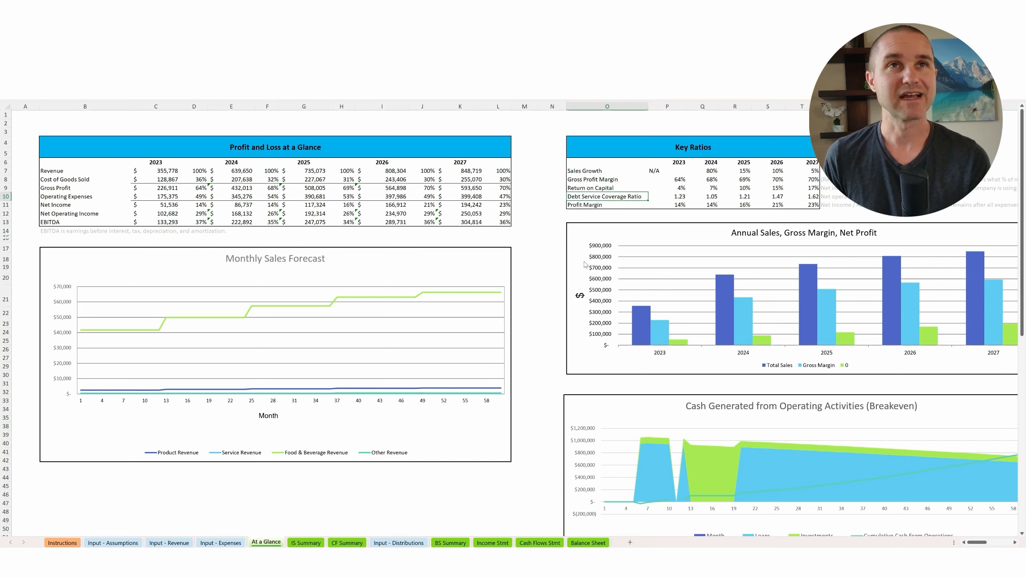
pyautogui.click(112, 542)
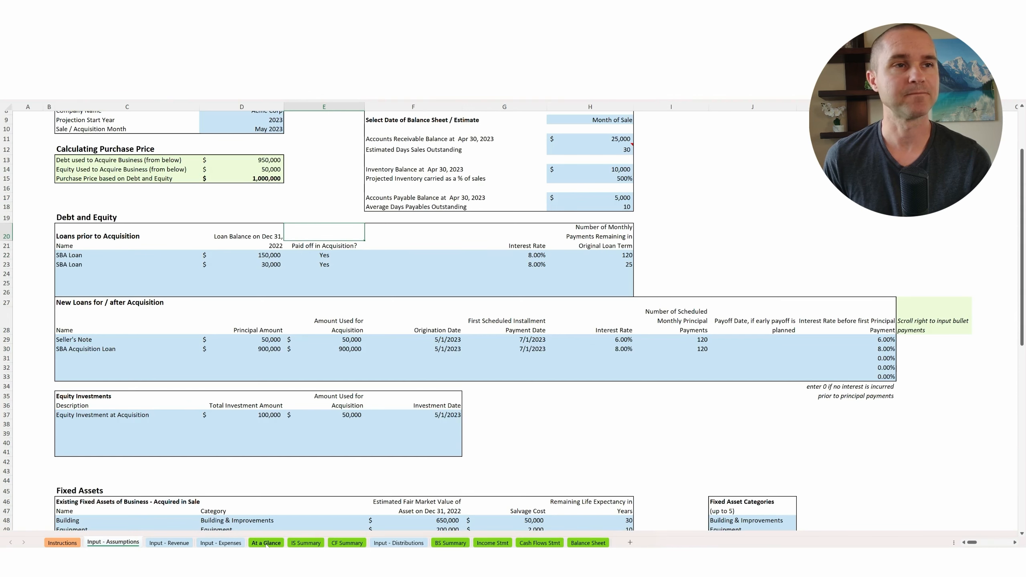
pyautogui.click(265, 542)
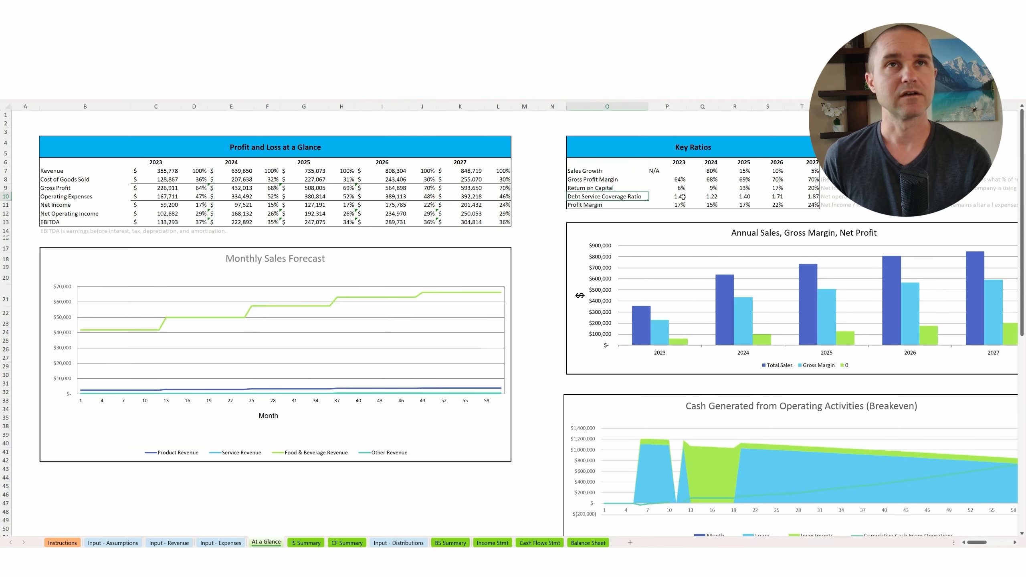